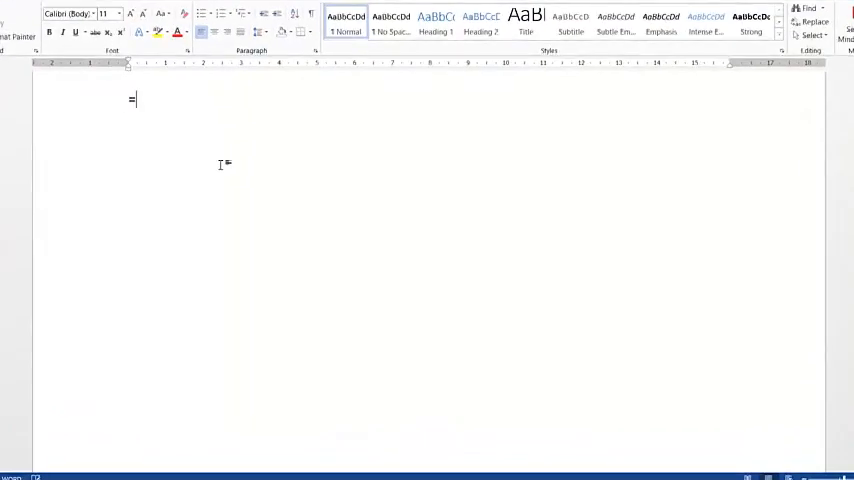
Generate several sample paragraphs in the blank document with =rand()
text(rand())
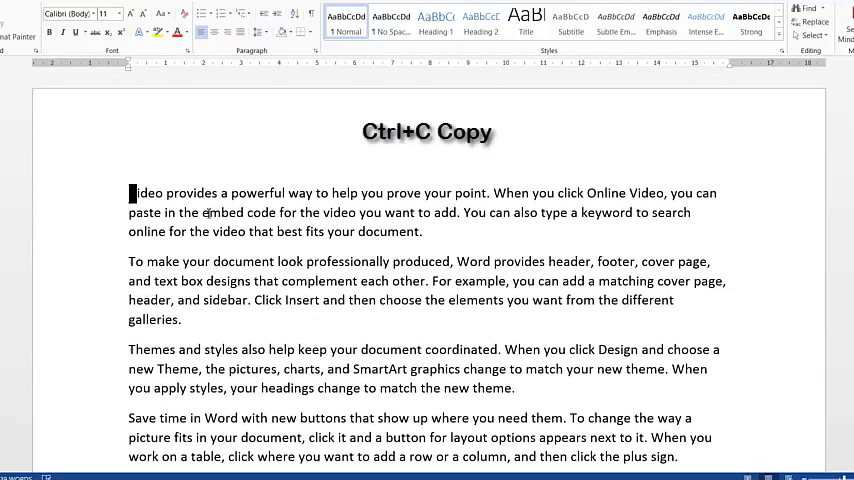
Copy the opening video paragraph and paste it onto a new second page
drag(128, 192, 424, 232)
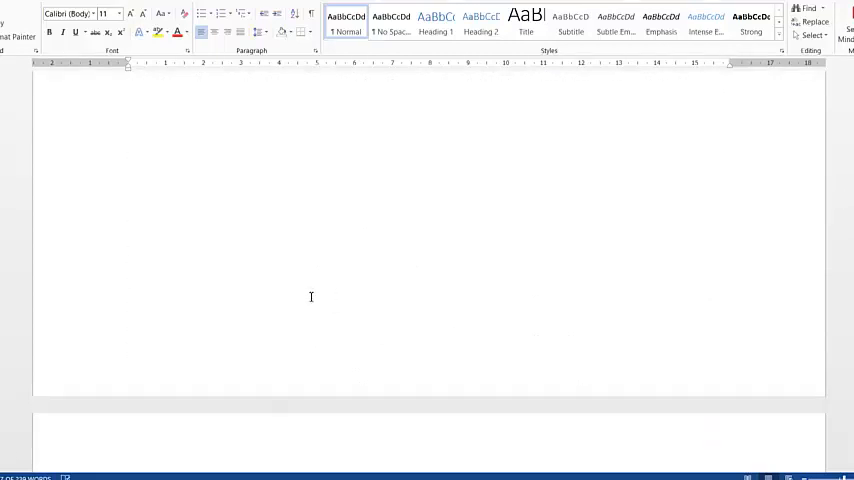
scroll(down, 3)
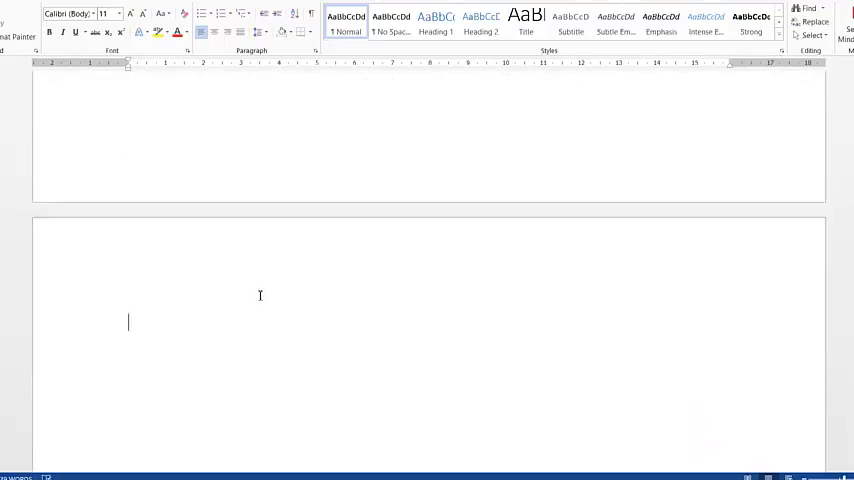
key(ctrl+v)
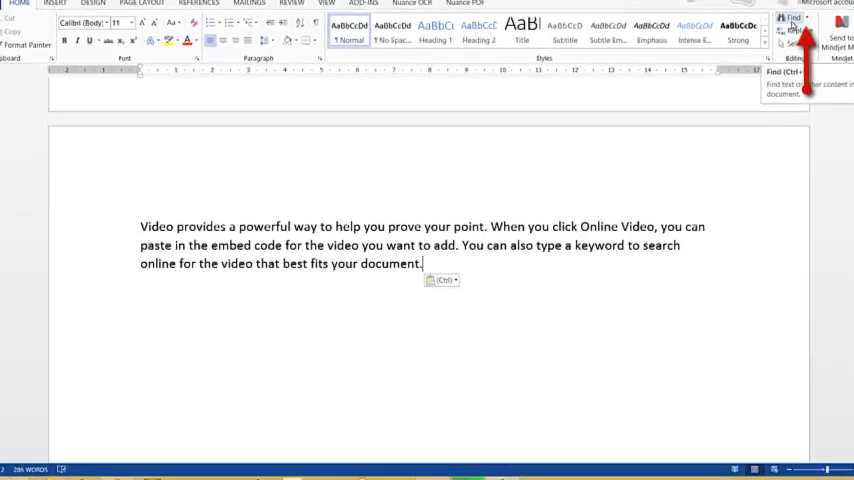
Bring up Go To from the Find dropdown with \page as the jump target
click(792, 20)
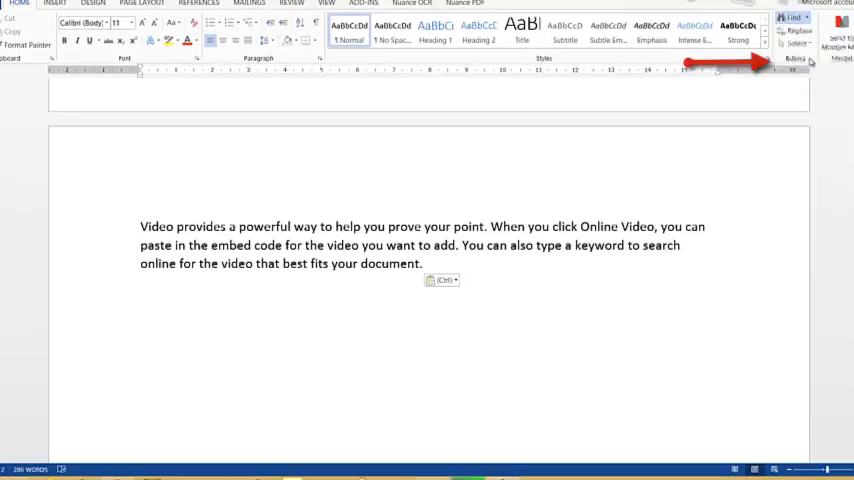
click(792, 60)
text(\page)
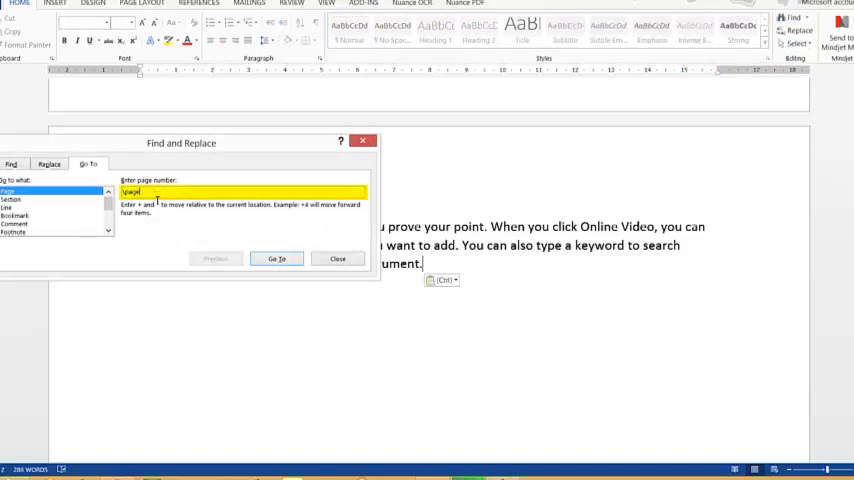
Select page two's contents via Go To and delete it, leaving one page
click(276, 260)
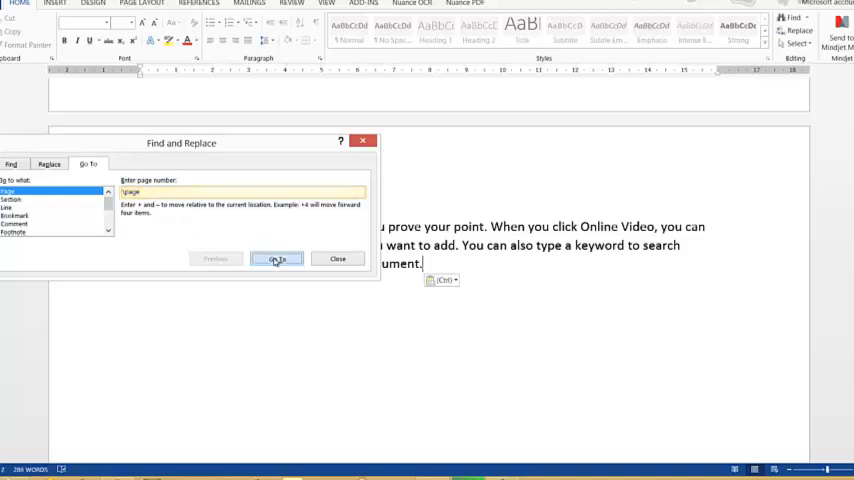
click(276, 260)
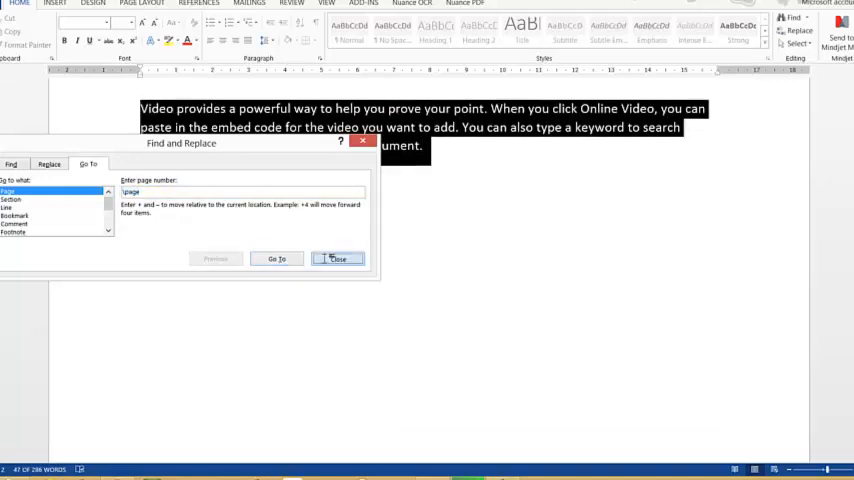
click(336, 258)
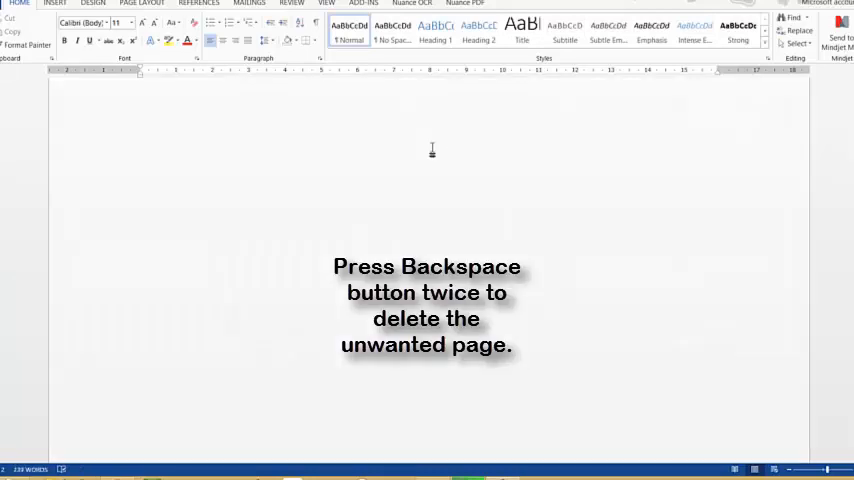
key(backspace)
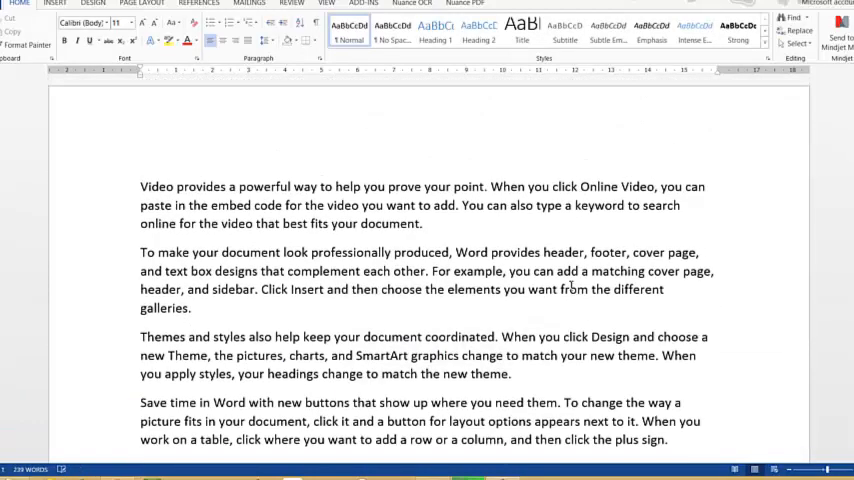